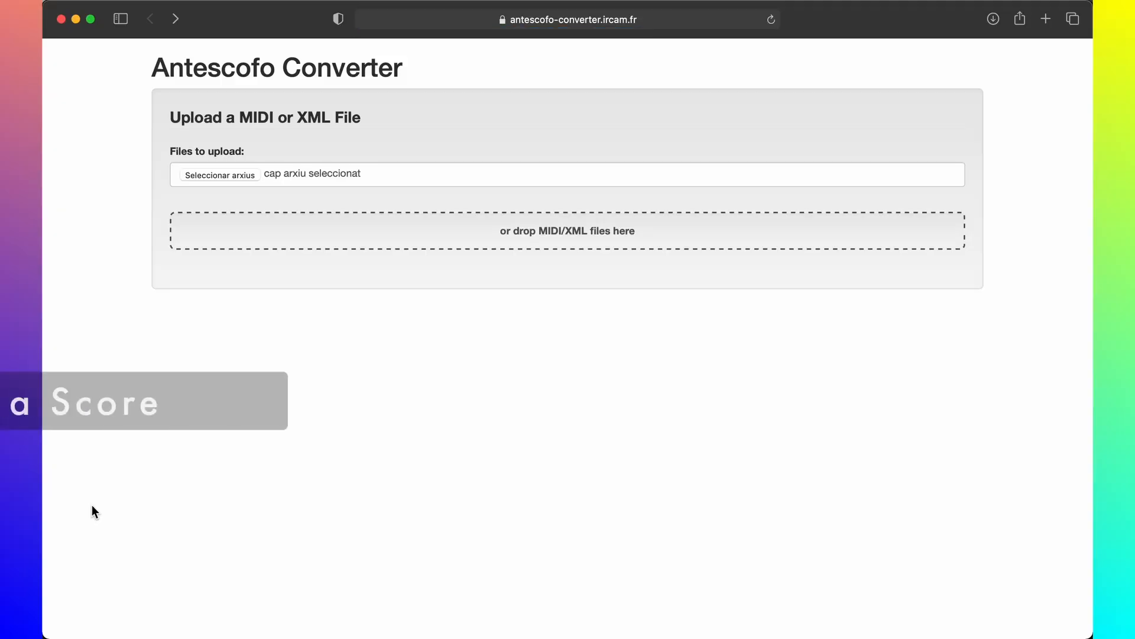
Switch to Live, enable Follower On, and bring up the Soundfile chooser
left_click(220, 174)
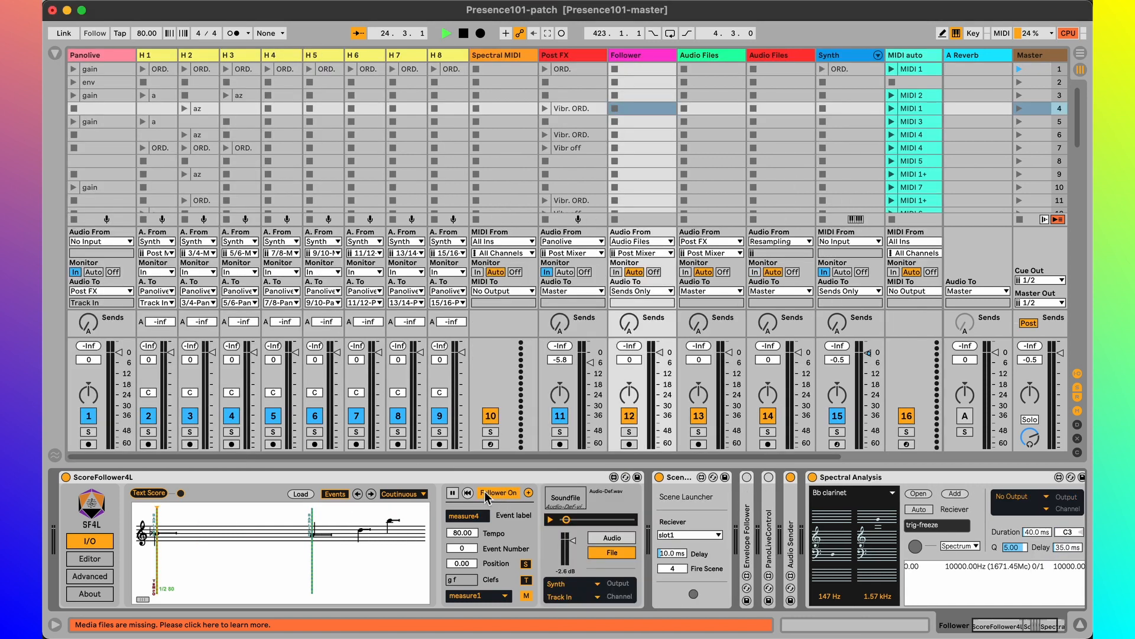
left_click(452, 493)
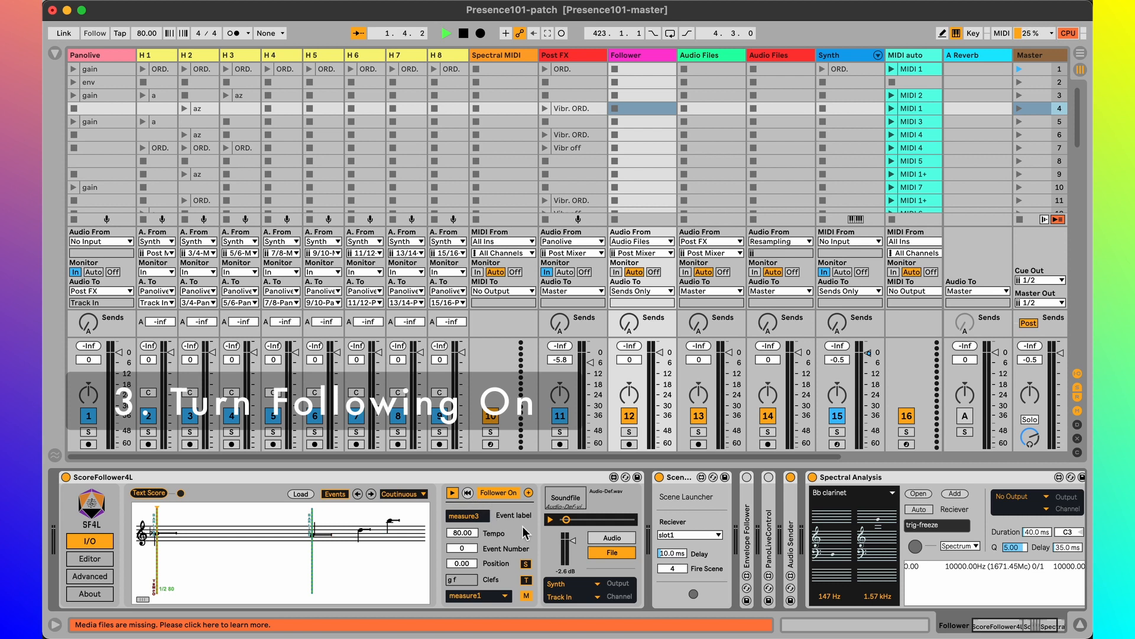
left_click(565, 497)
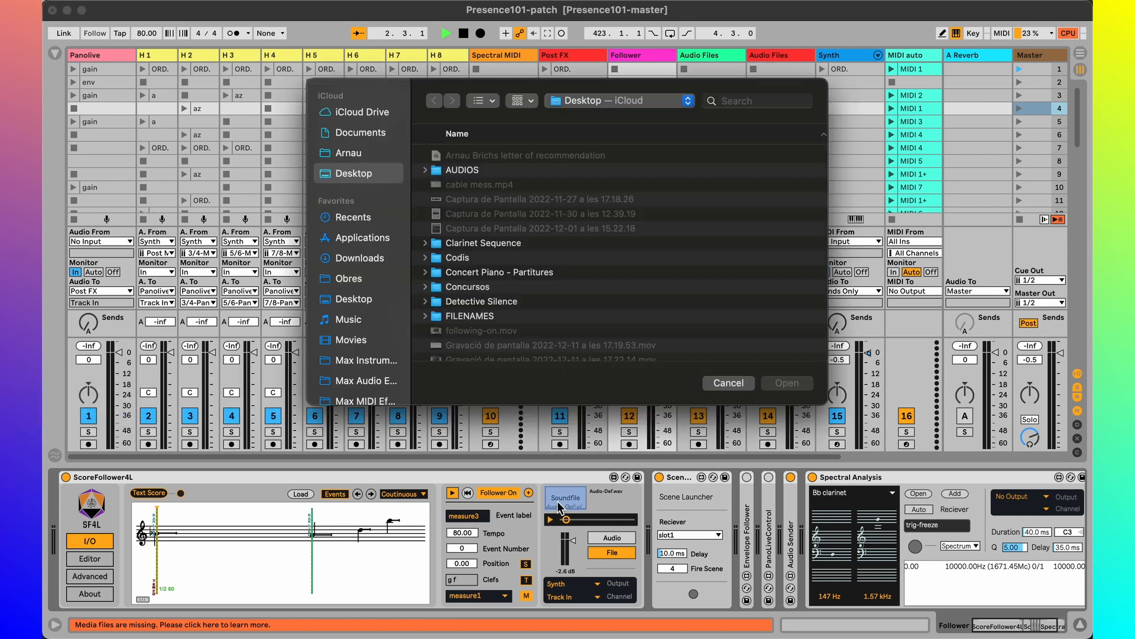
Open Arnau 1.wav from the Presence 101 folder as the follower's soundfile
scroll("down", 3)
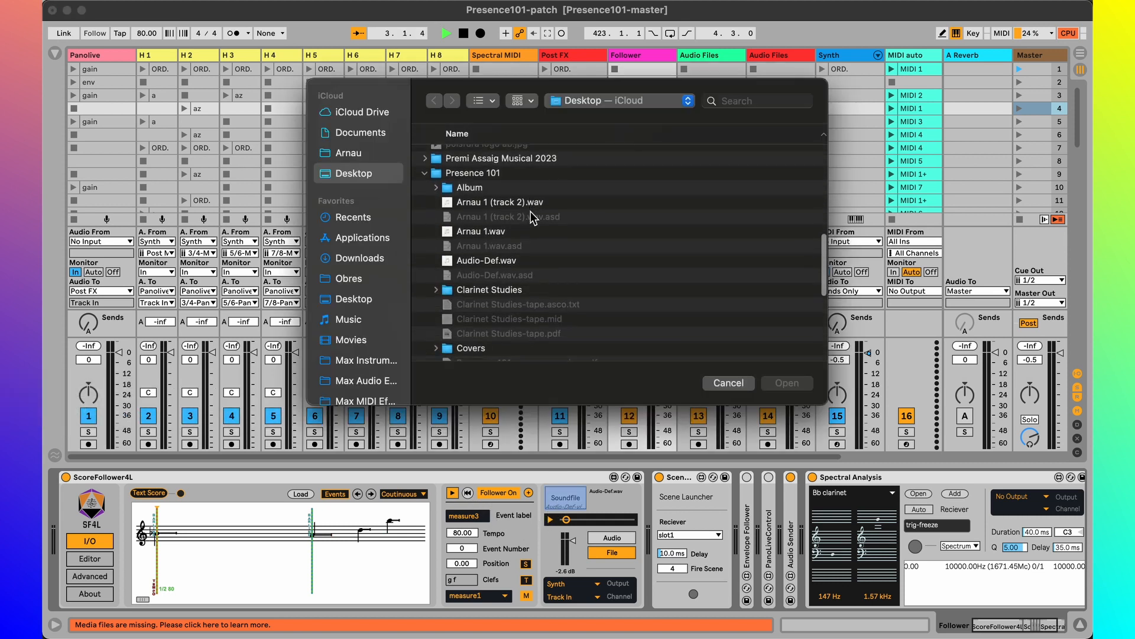
left_click(786, 383)
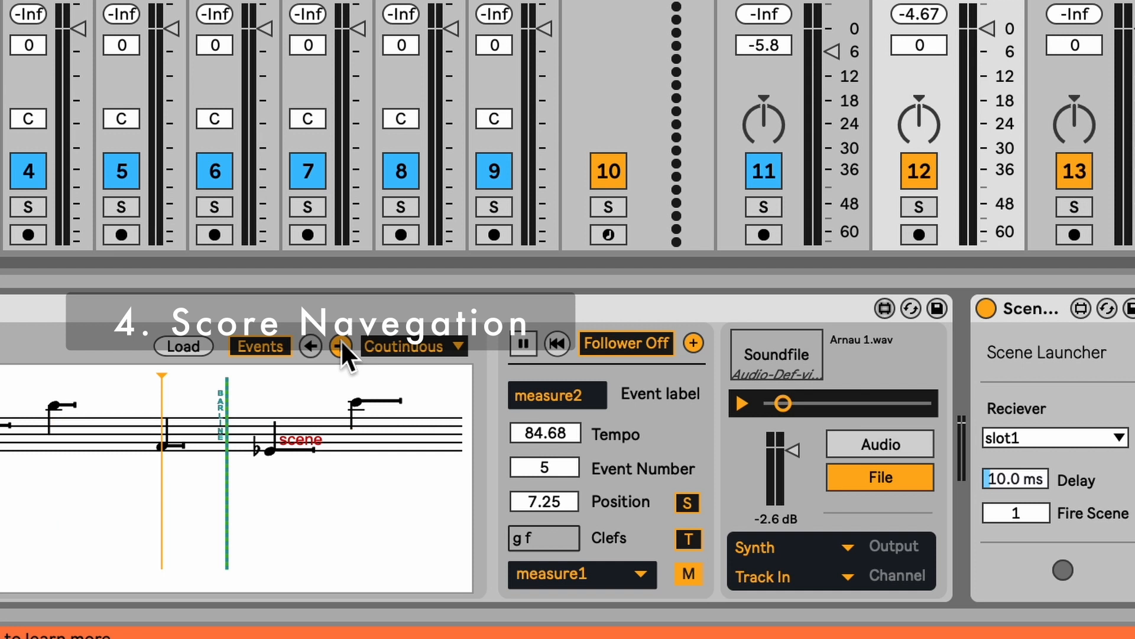
Step forward twice and back once through the score events to measure 4, event 7
left_click(342, 345)
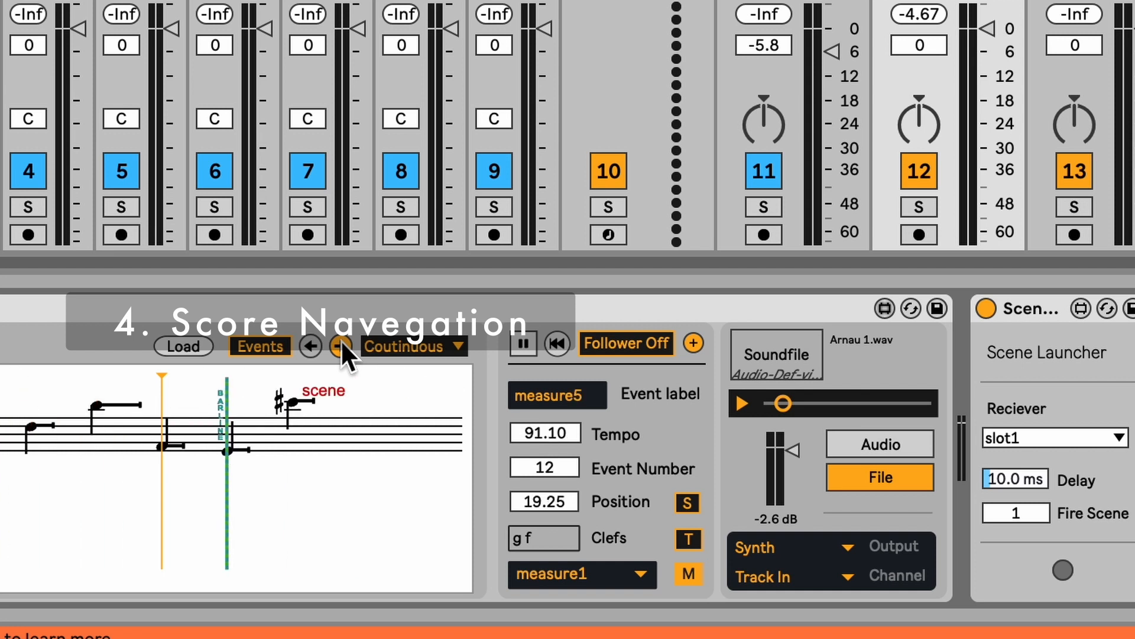
left_click(340, 346)
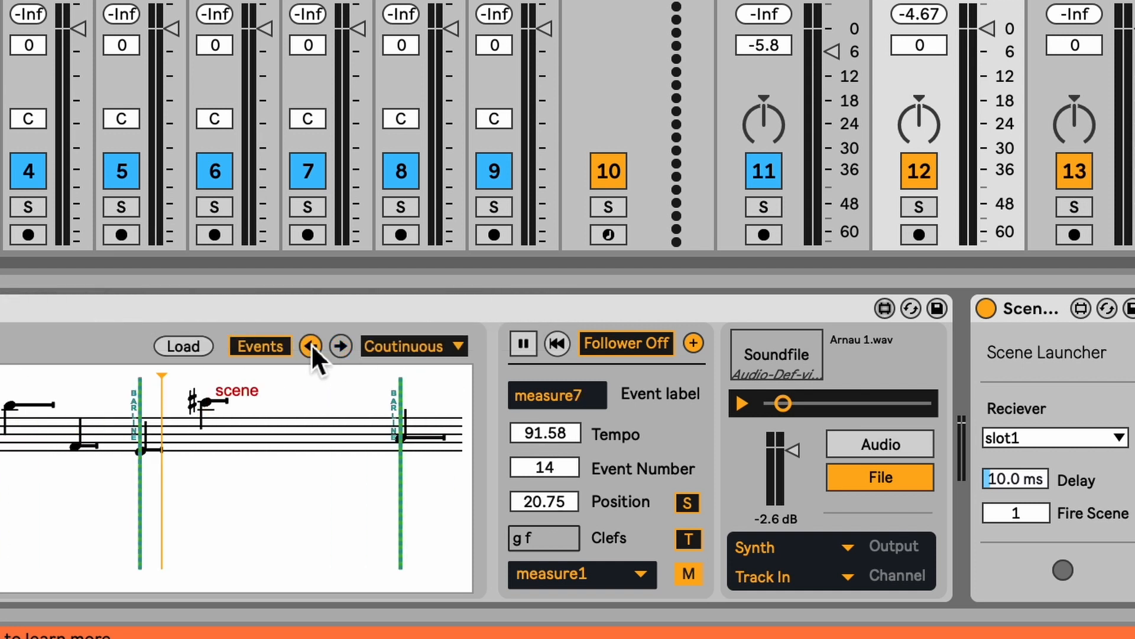
left_click(310, 346)
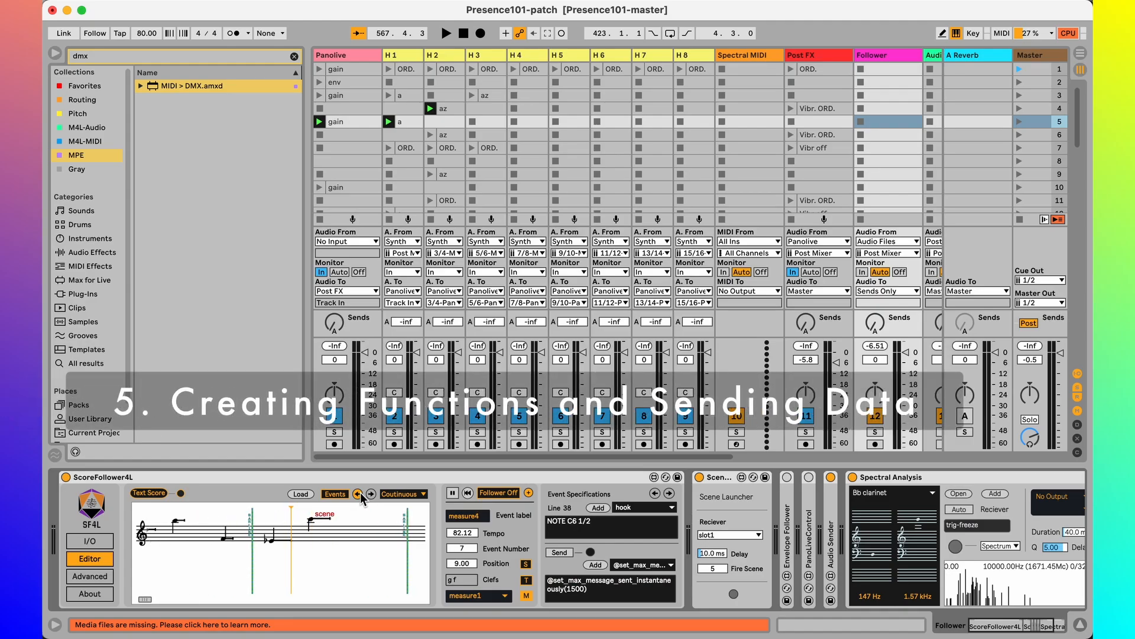
Return to event 3 and look through the Event Specifications message dropdown
left_click(446, 33)
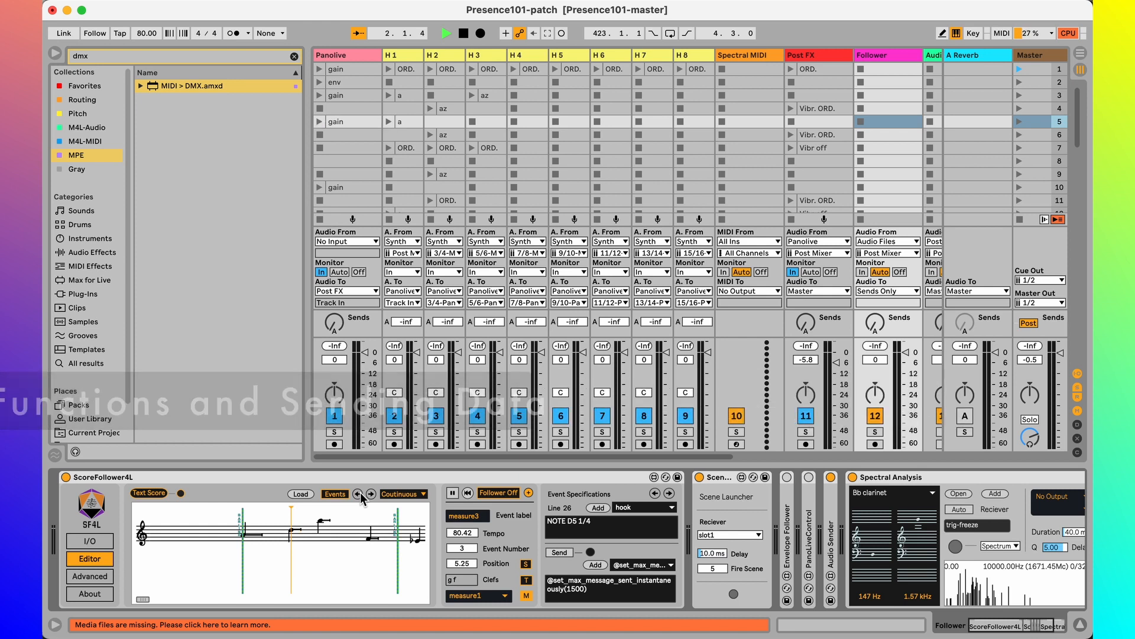
left_click(641, 564)
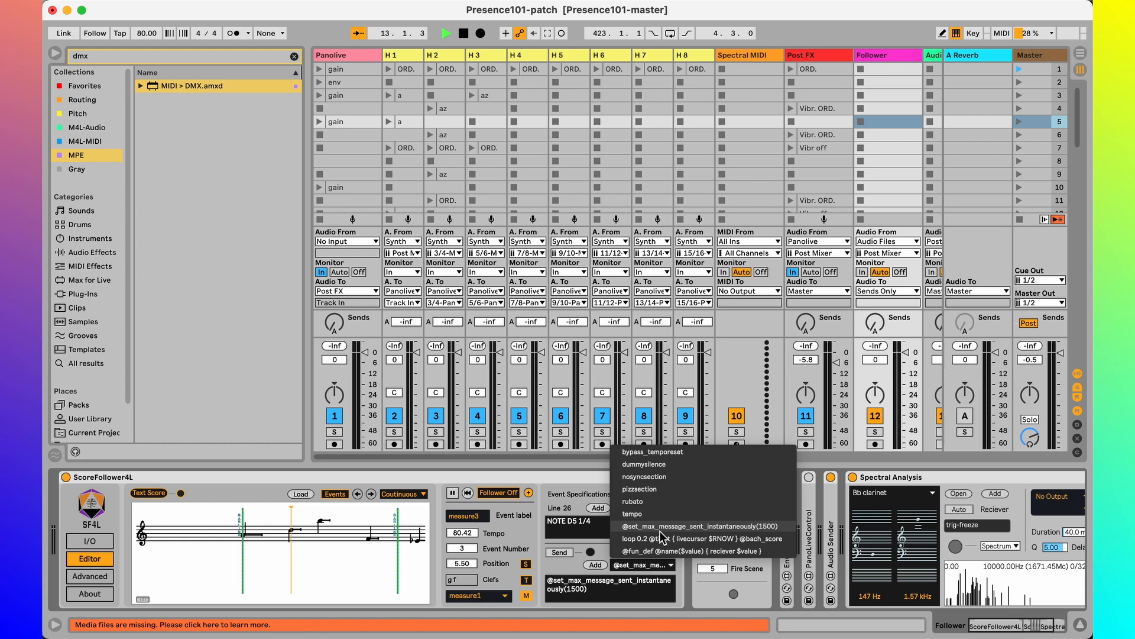
left_click(702, 550)
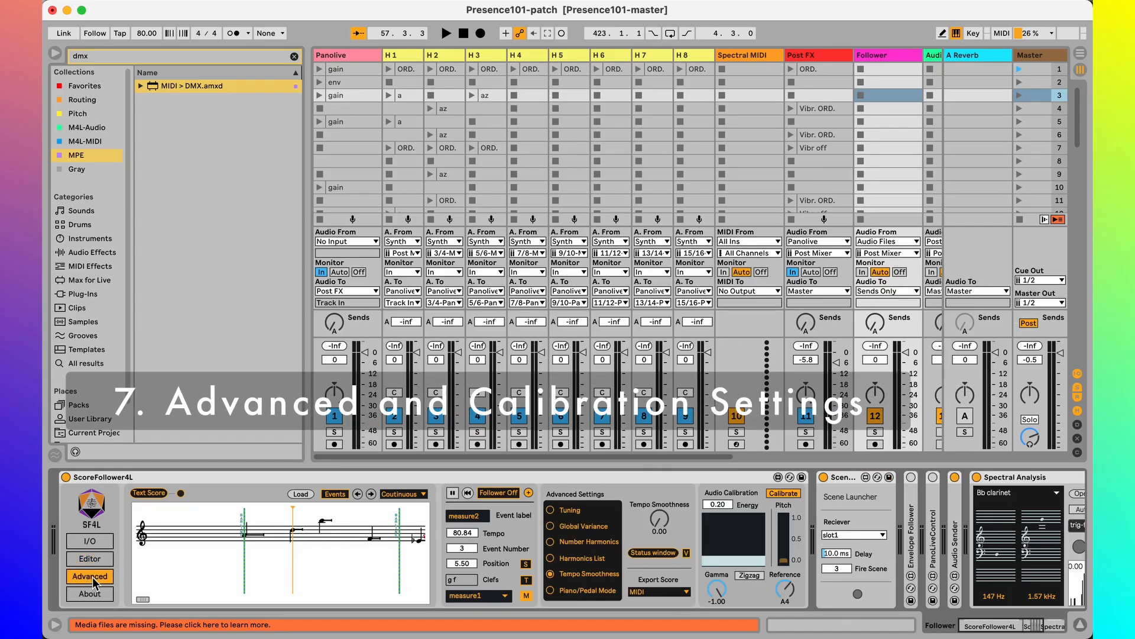
Open the Advanced tab, enable Piano/Pedal Mode, and scroll the Max for Live status console
left_click(552, 526)
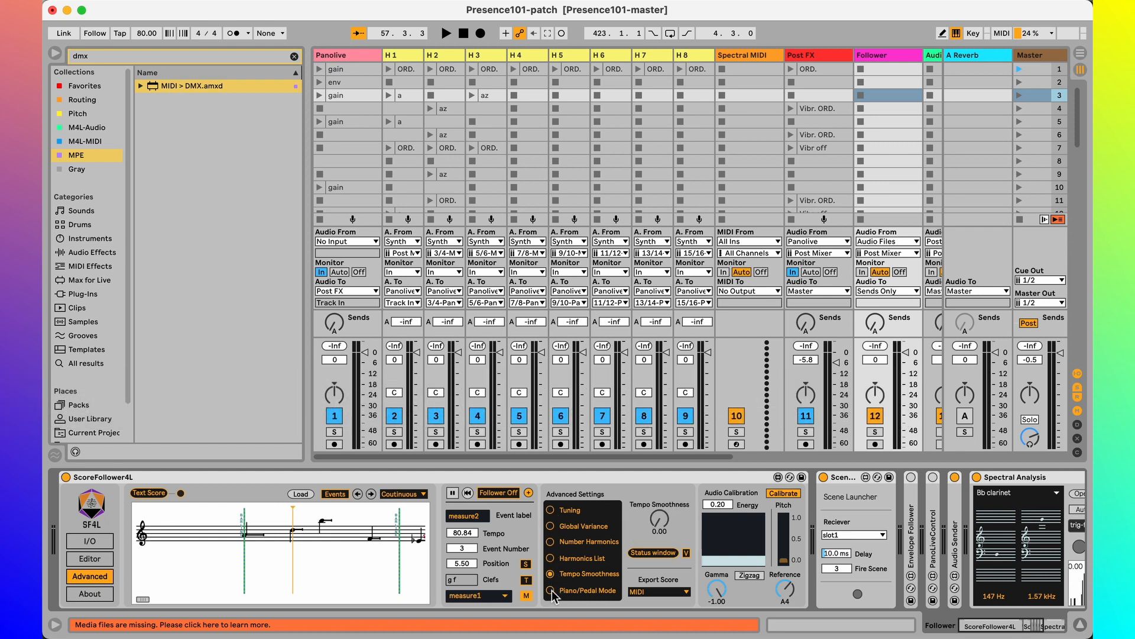
left_click(584, 591)
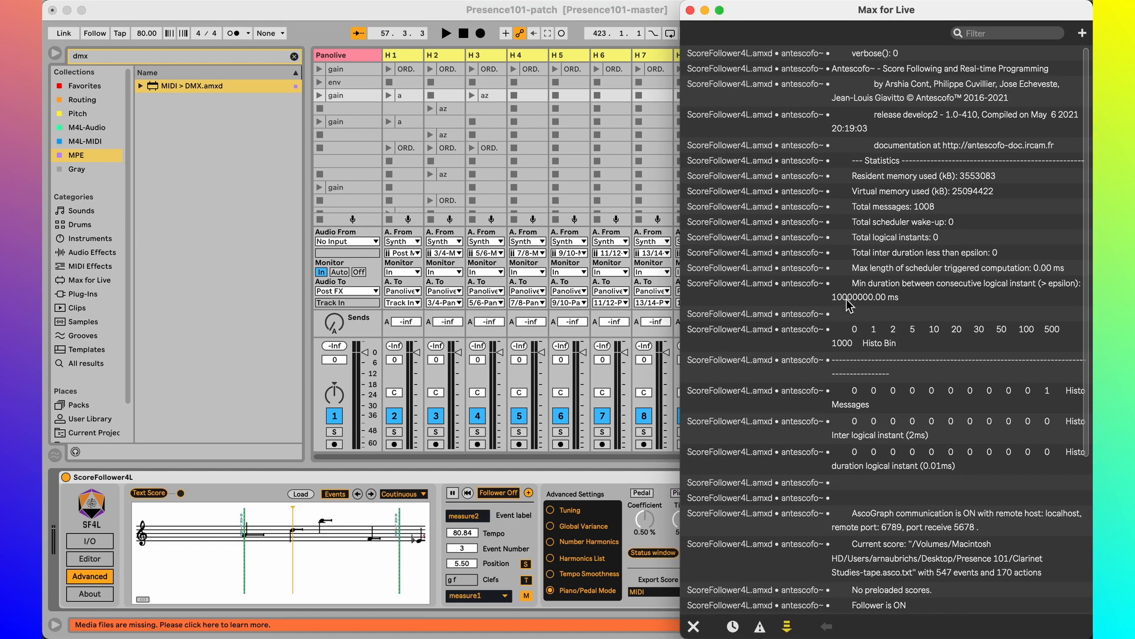
scroll("down", 3)
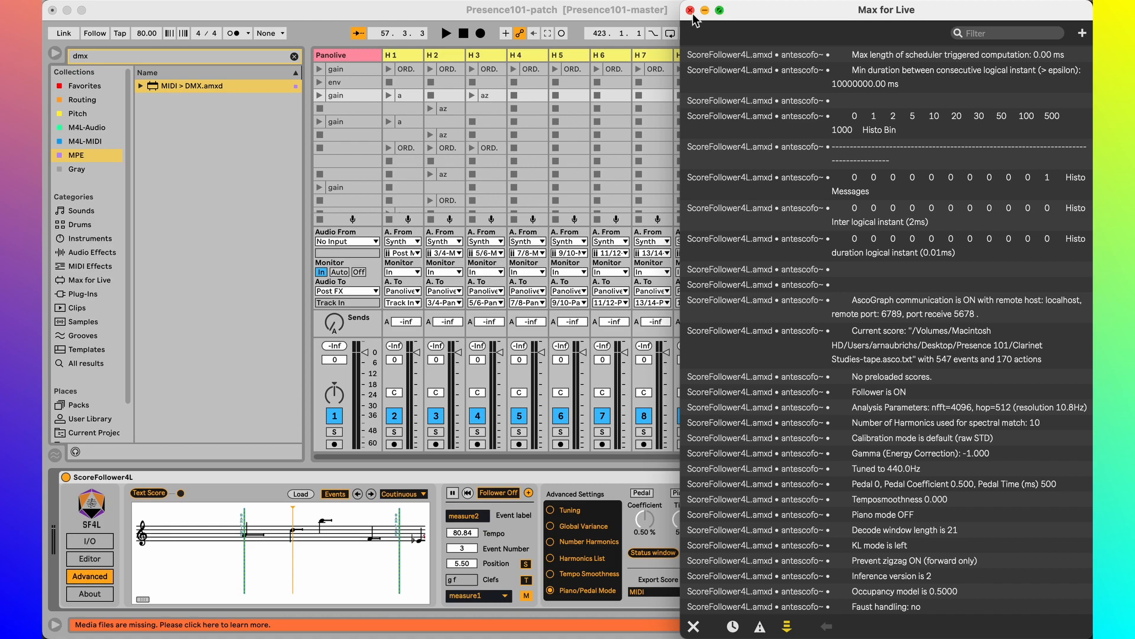